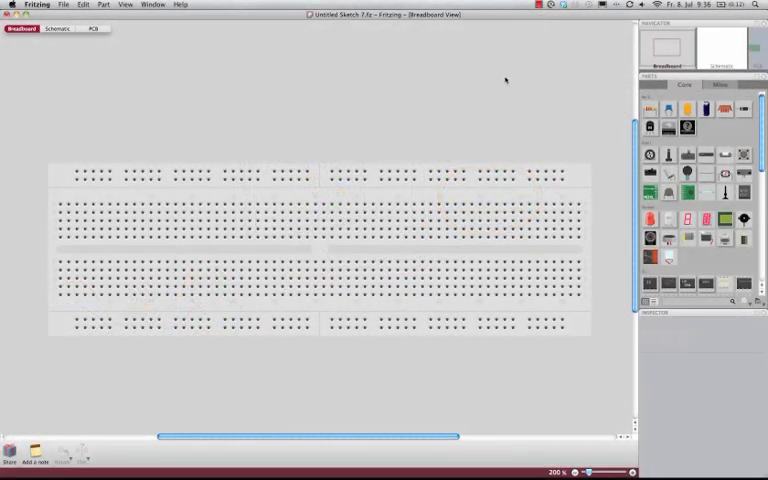
Select the default breadboard on the canvas for removal.
{"action": "left_click", "coordinate": [320, 250]}
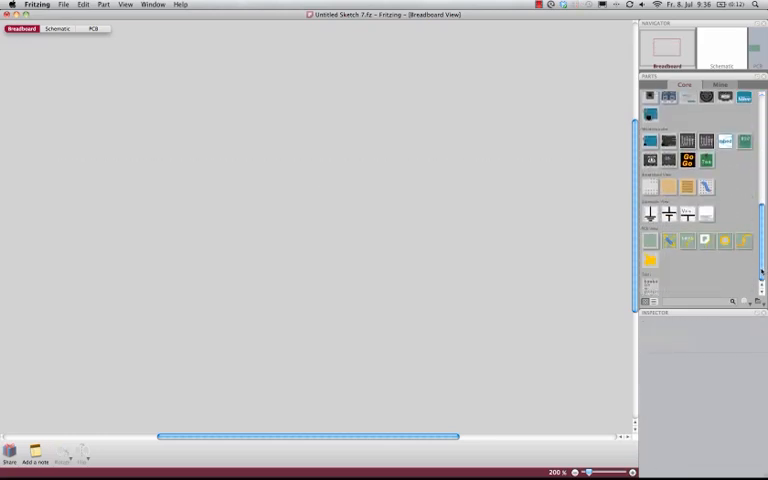
Choose the basic single-sided stripboard in the Parts bin to view its properties.
{"action": "left_click", "coordinate": [685, 187]}
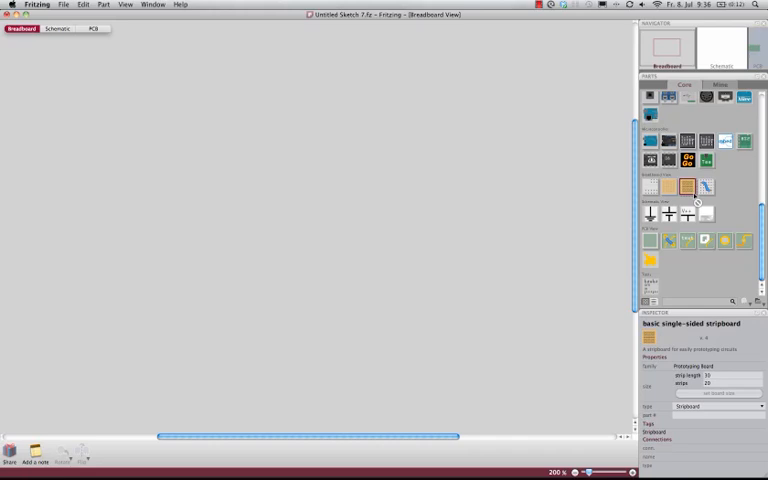
{"action": "mouse_move", "coordinate": [295, 214]}
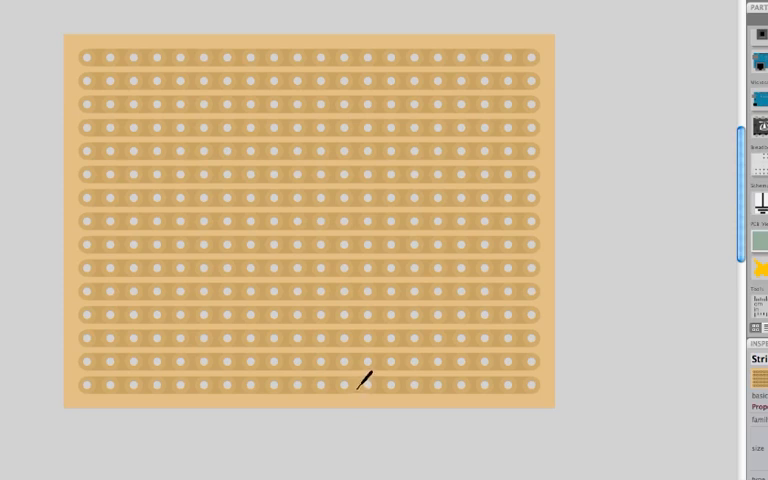
{"action": "mouse_move", "coordinate": [362, 352]}
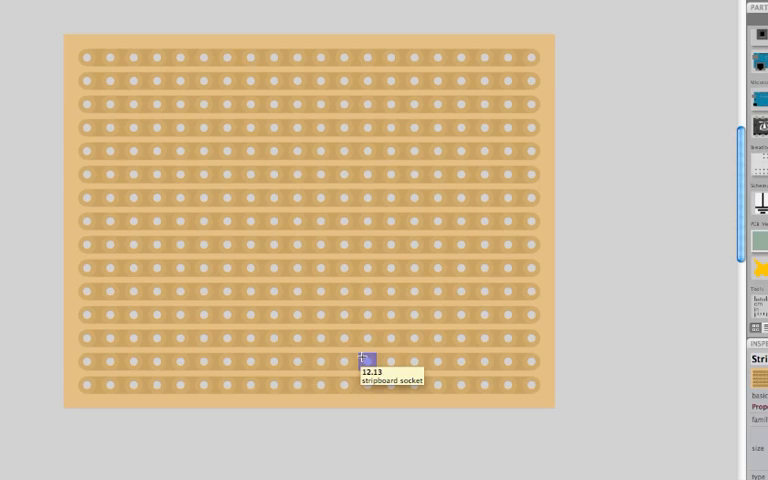
{"action": "mouse_move", "coordinate": [345, 360]}
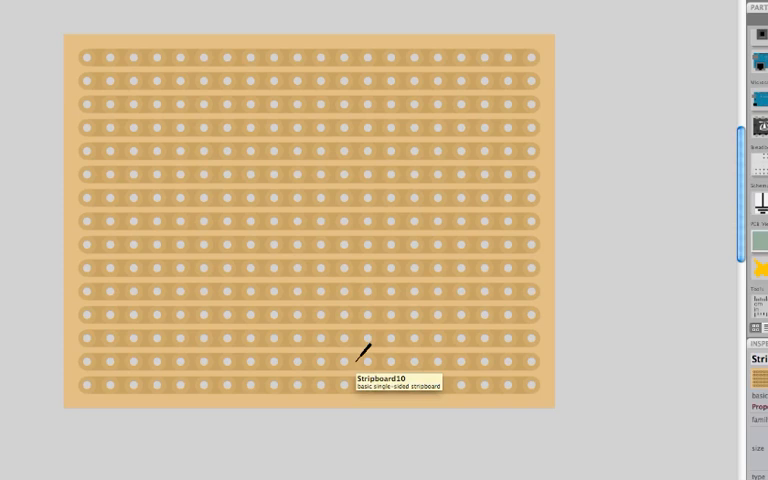
{"action": "mouse_move", "coordinate": [357, 428]}
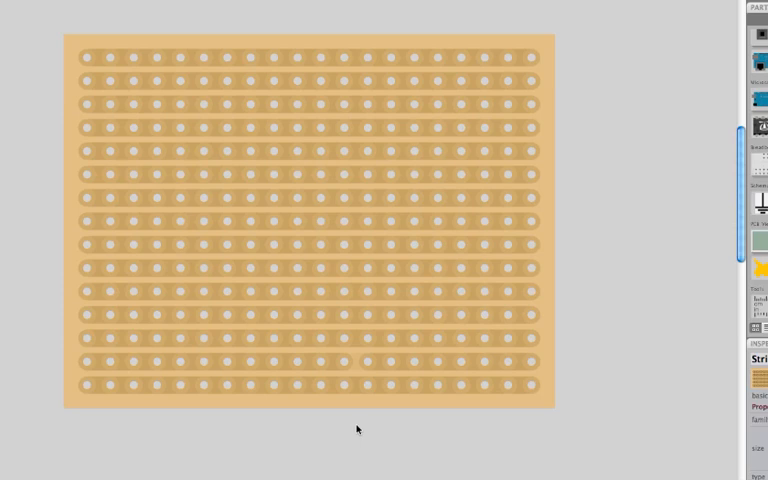
Cut a copper strip between two holes near the board's middle.
{"action": "left_click", "coordinate": [344, 362]}
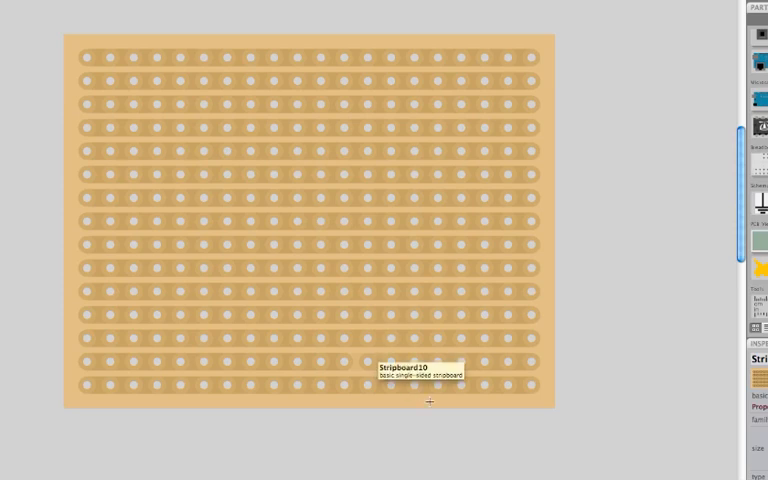
{"action": "mouse_move", "coordinate": [380, 420]}
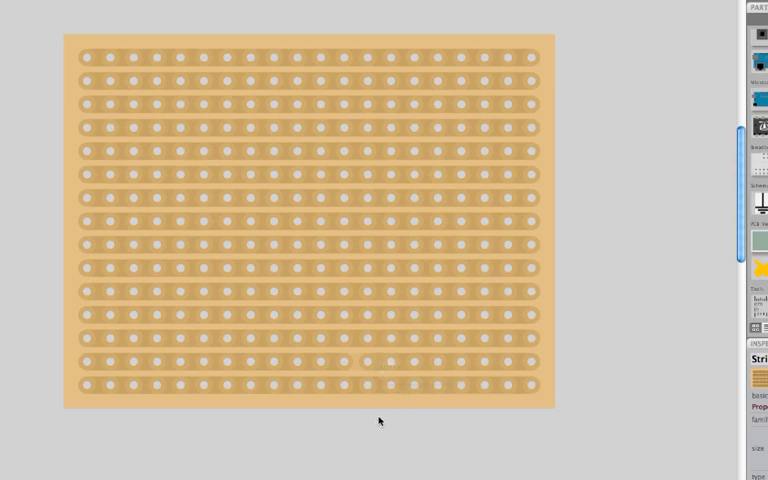
{"action": "mouse_move", "coordinate": [360, 360]}
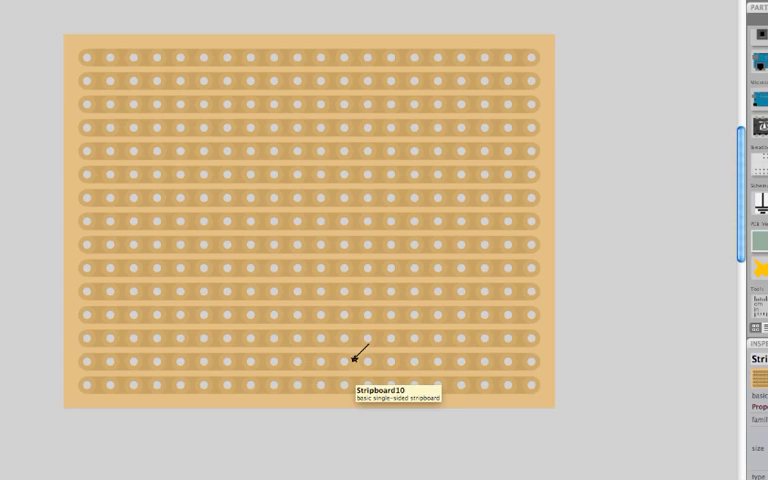
{"action": "mouse_move", "coordinate": [343, 454]}
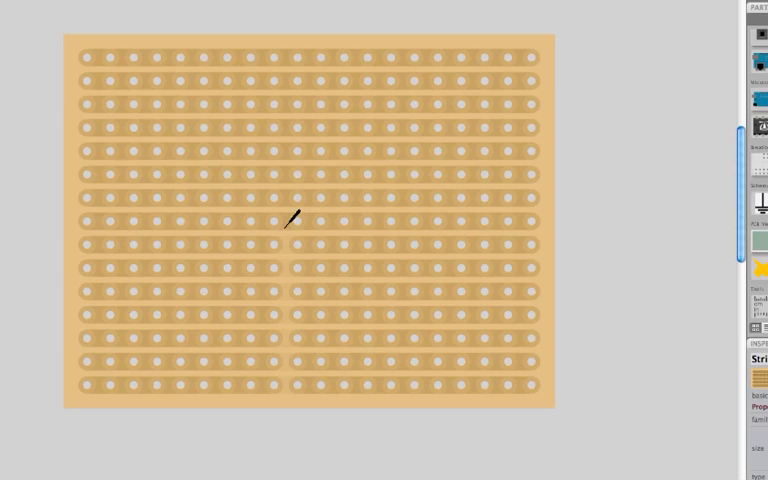
{"action": "mouse_move", "coordinate": [292, 371]}
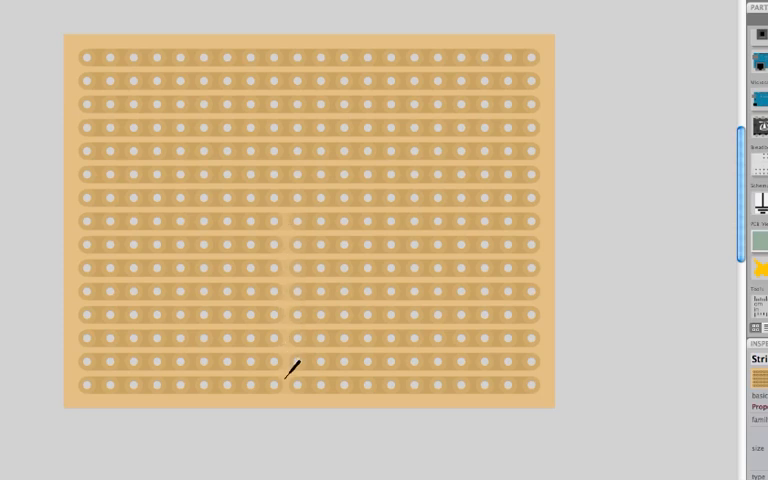
{"action": "mouse_move", "coordinate": [360, 400]}
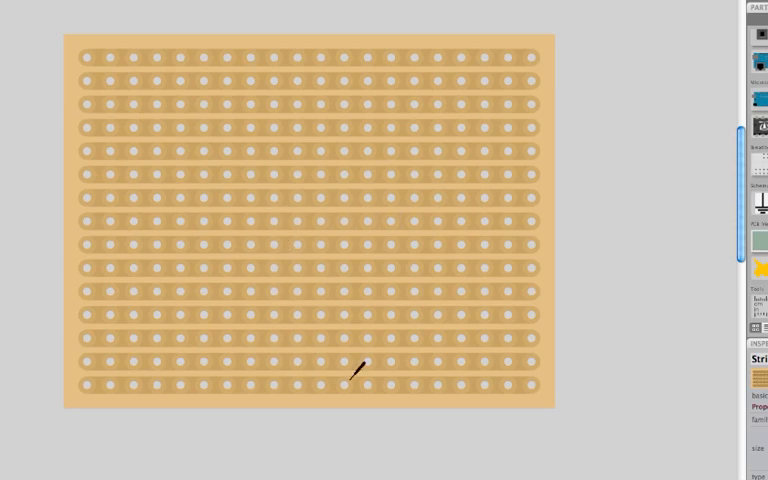
{"action": "mouse_move", "coordinate": [310, 48]}
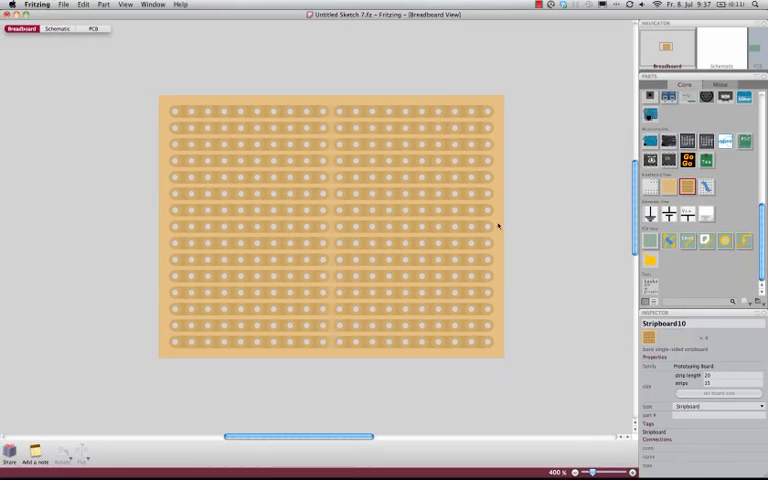
Scroll the Parts bin down toward the ICs section.
{"action": "scroll", "scroll_direction": "down", "scroll_amount": 3}
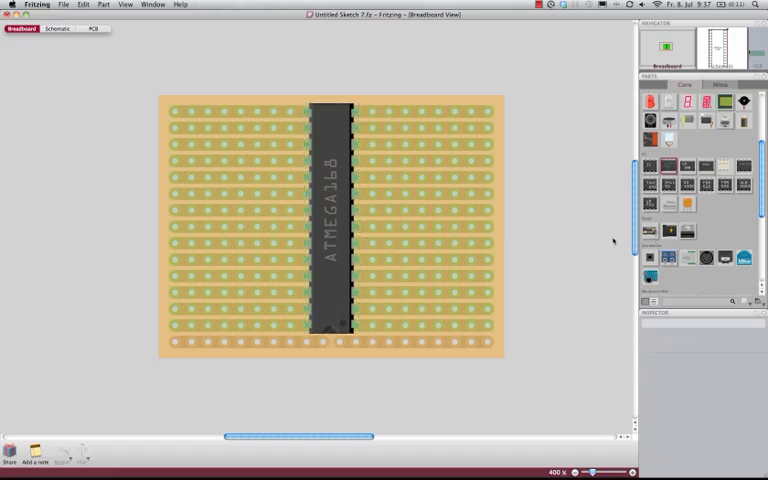
{"action": "left_click", "coordinate": [330, 220]}
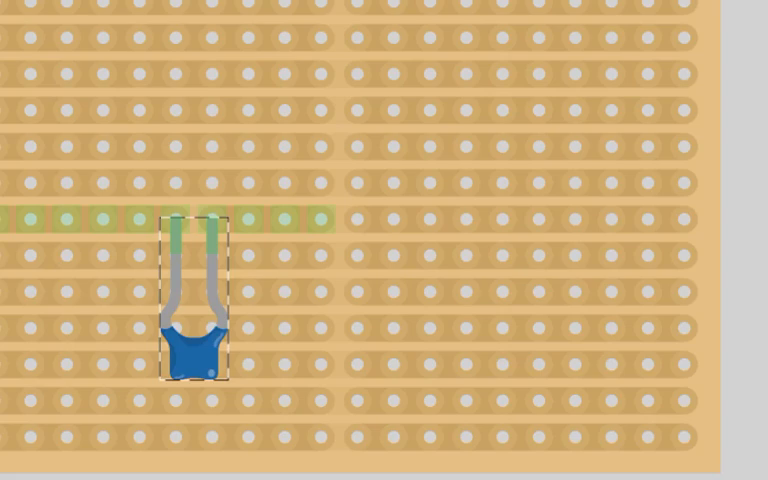
{"action": "mouse_move", "coordinate": [465, 7]}
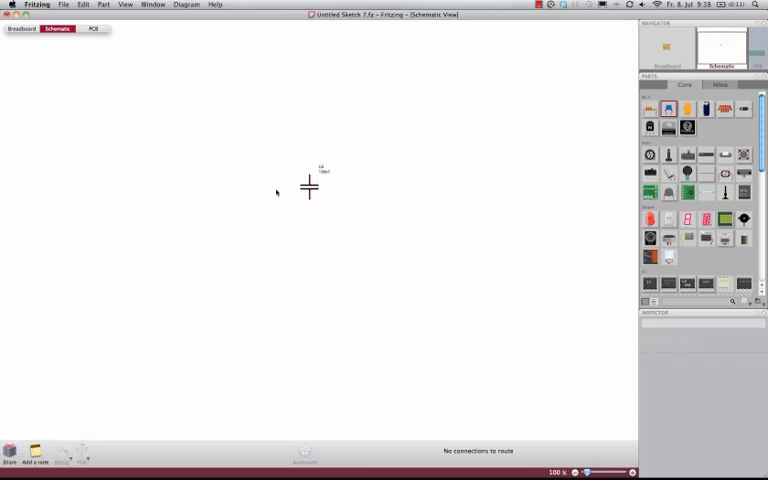
Switch to PCB view and select the green board to inspect its details.
{"action": "left_click", "coordinate": [92, 28]}
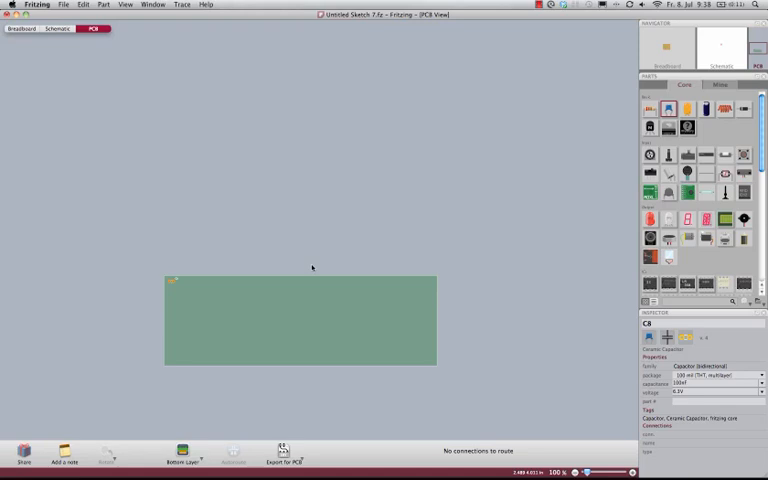
{"action": "left_click", "coordinate": [300, 320]}
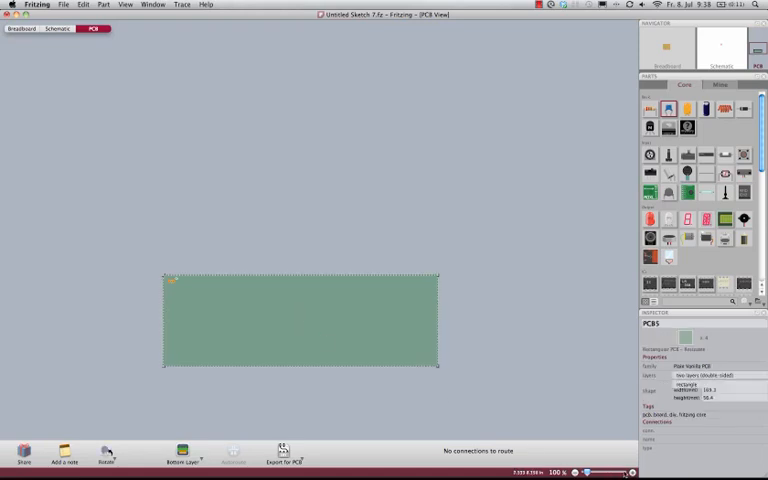